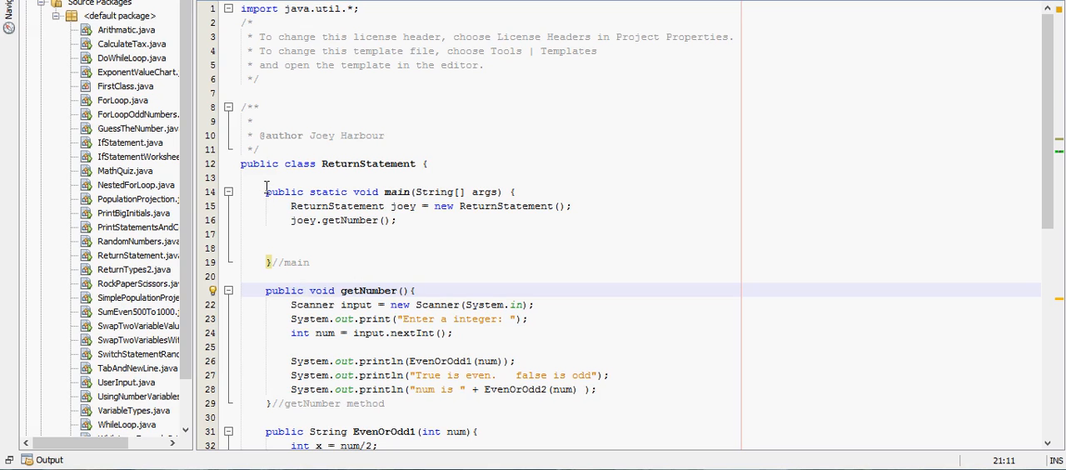
{"action": "mouse_move", "coordinate": [327, 193]}
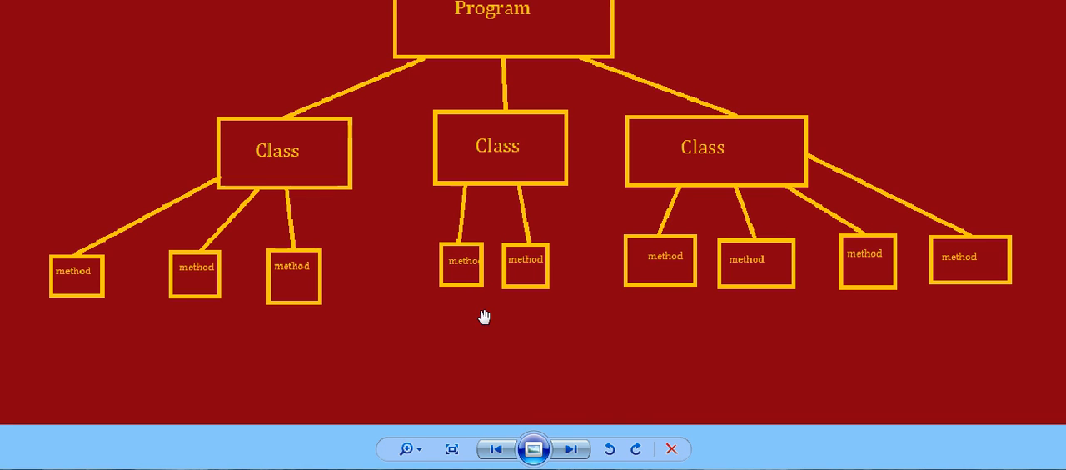
{"action": "mouse_move", "coordinate": [333, 335]}
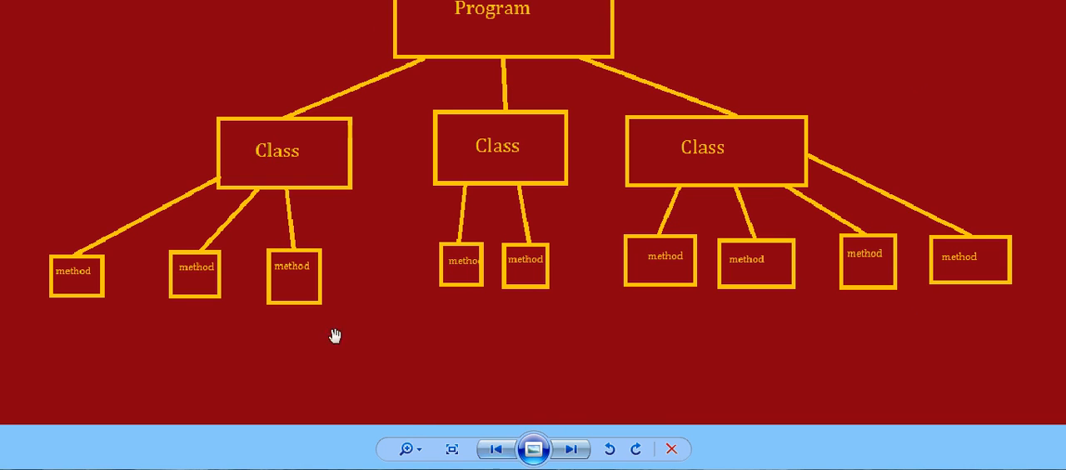
{"action": "mouse_move", "coordinate": [909, 107]}
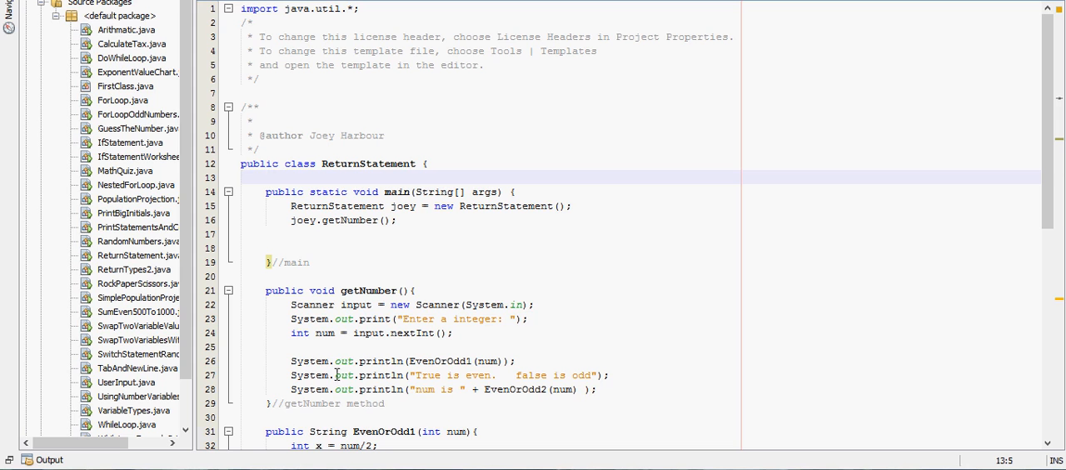
- Bring ReturnStatement.java back into view and scroll through its source code
{"action": "left_click", "coordinate": [127, 30]}
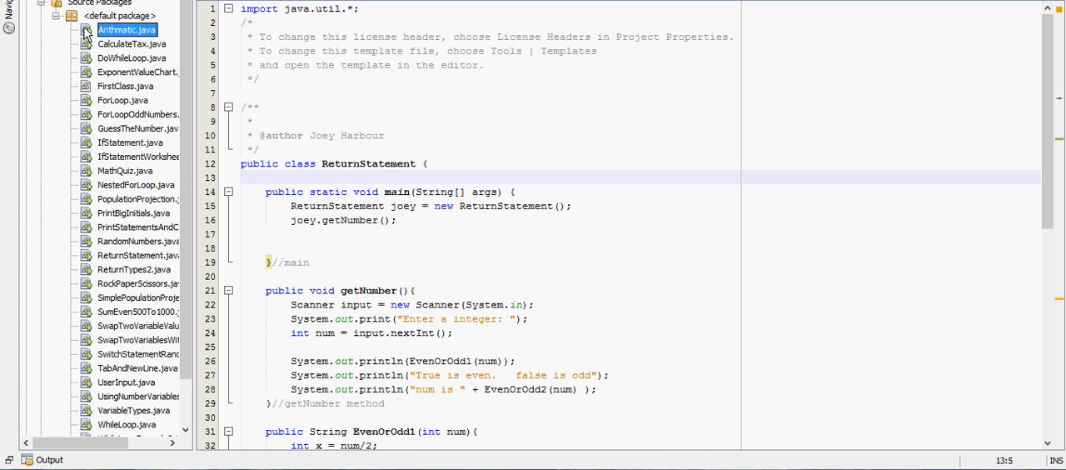
{"action": "left_click", "coordinate": [130, 43]}
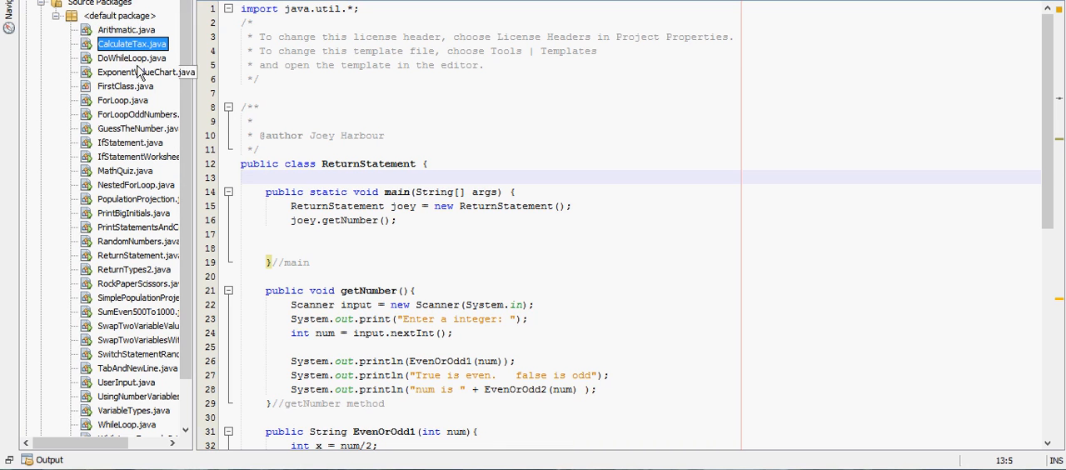
{"action": "scroll", "scroll_direction": "down", "scroll_amount": 3}
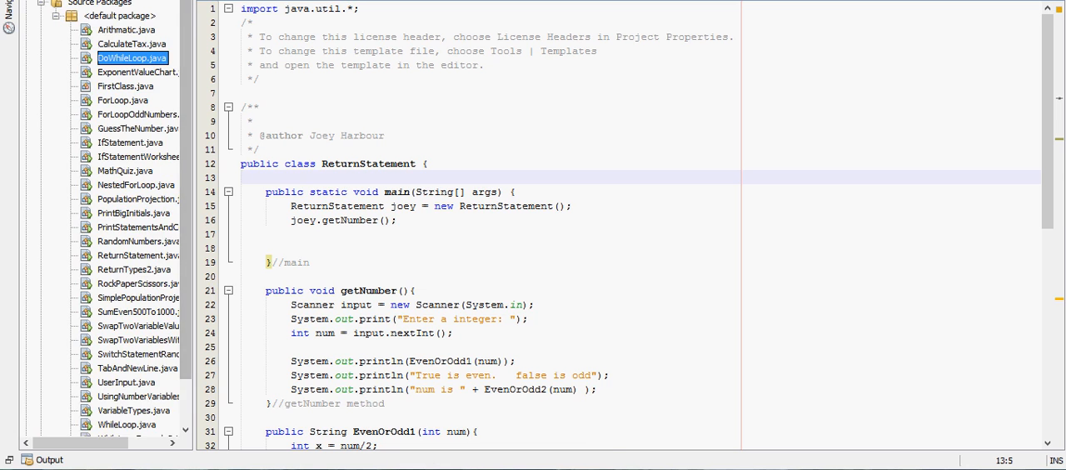
{"action": "scroll", "scroll_direction": "down", "scroll_amount": 3}
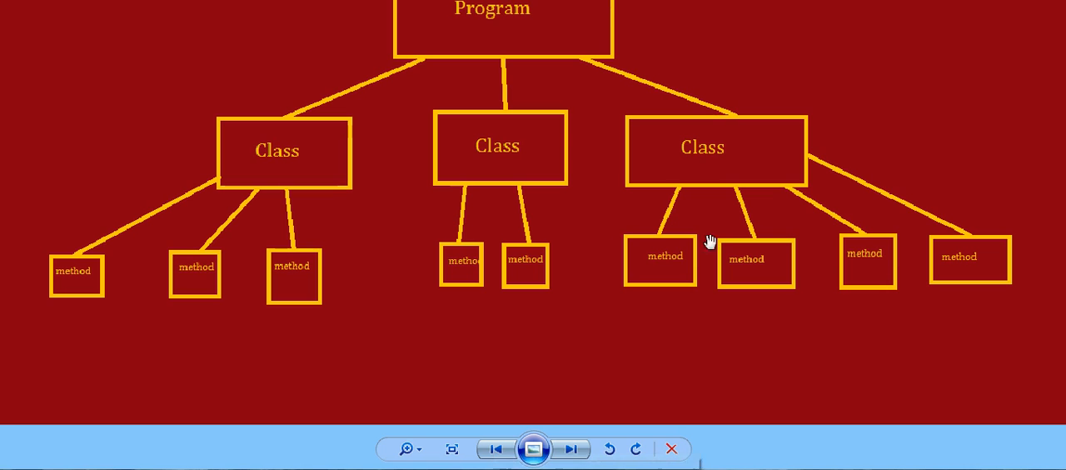
{"action": "mouse_move", "coordinate": [477, 297]}
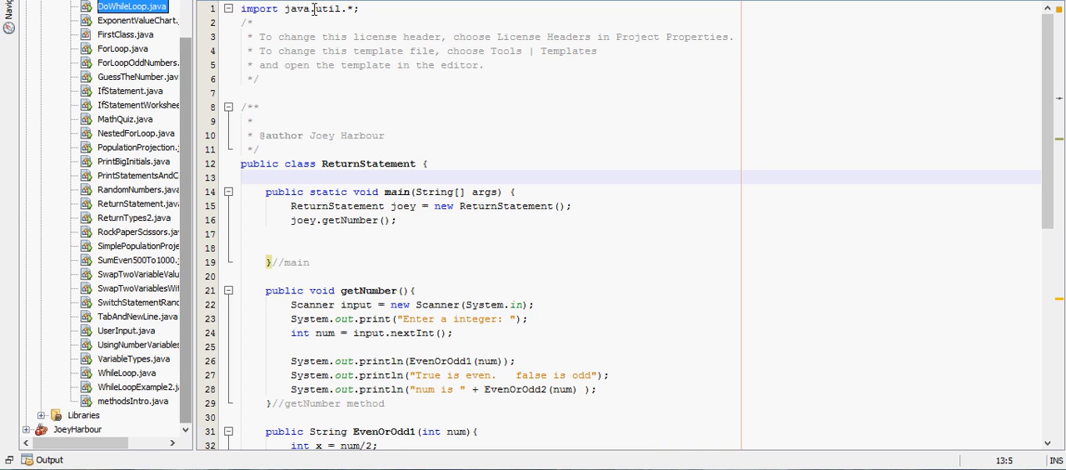
{"action": "mouse_move", "coordinate": [383, 125]}
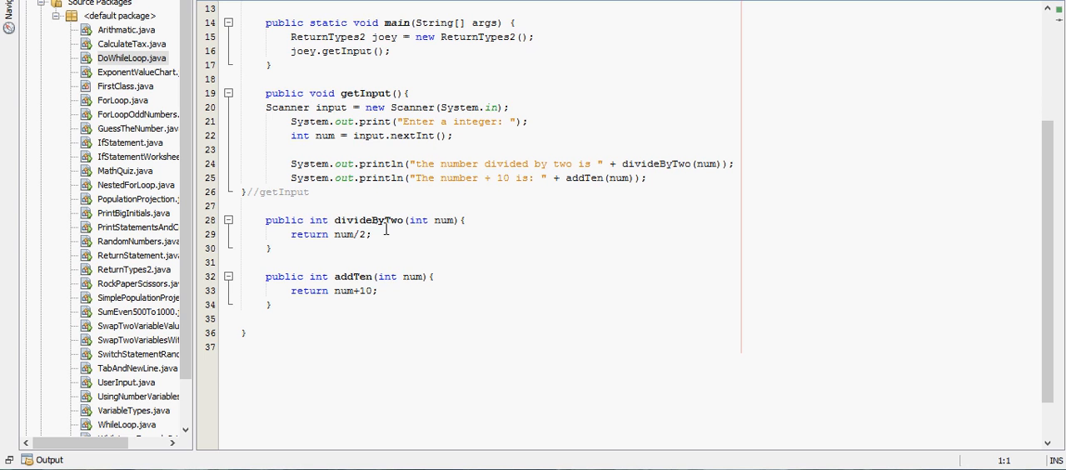
{"action": "mouse_move", "coordinate": [407, 254]}
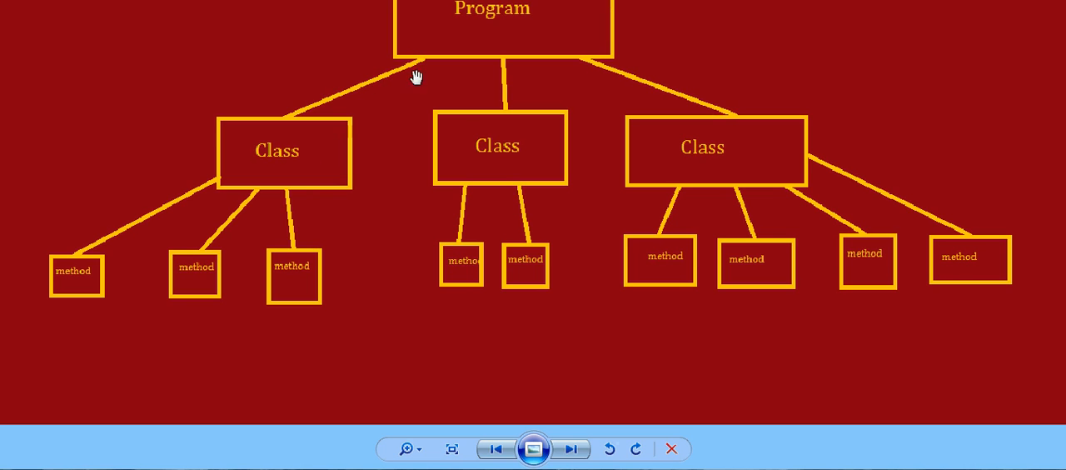
{"action": "mouse_move", "coordinate": [270, 163]}
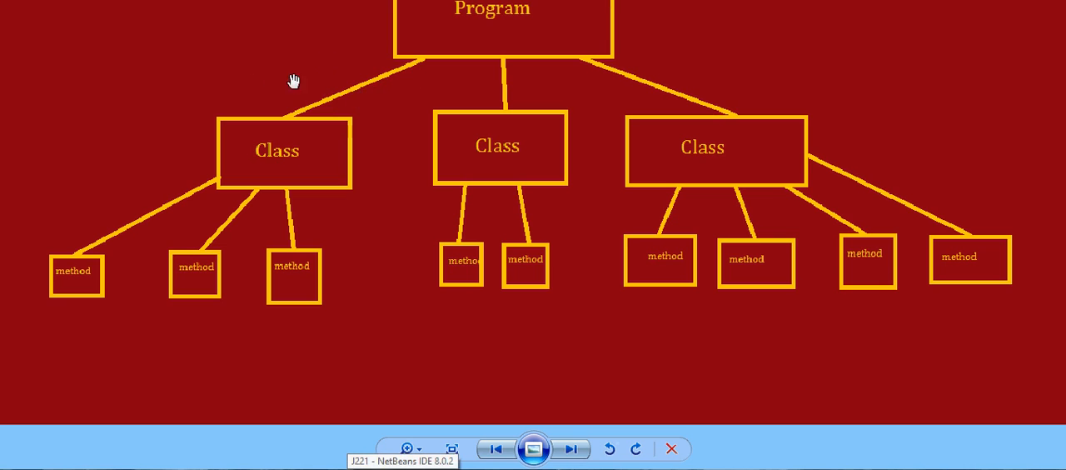
{"action": "mouse_move", "coordinate": [307, 130]}
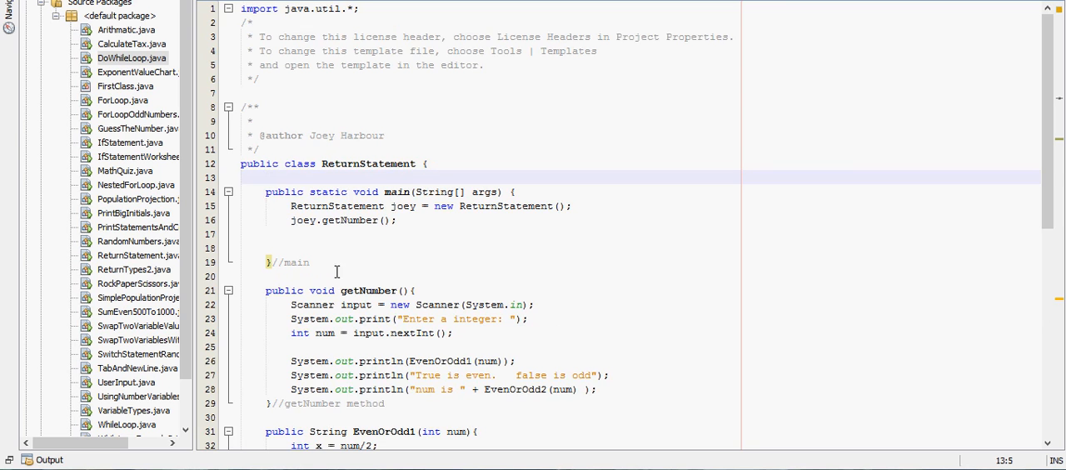
{"action": "mouse_move", "coordinate": [190, 203]}
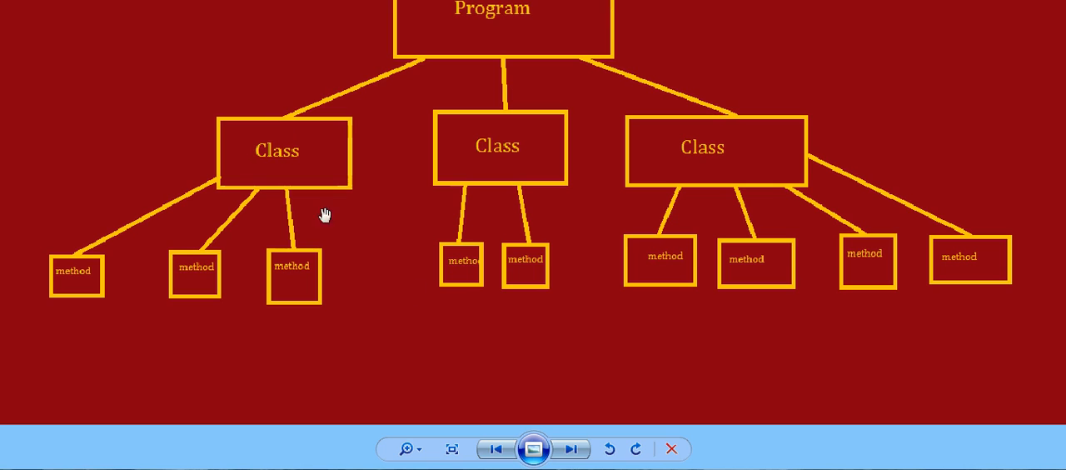
{"action": "mouse_move", "coordinate": [184, 275]}
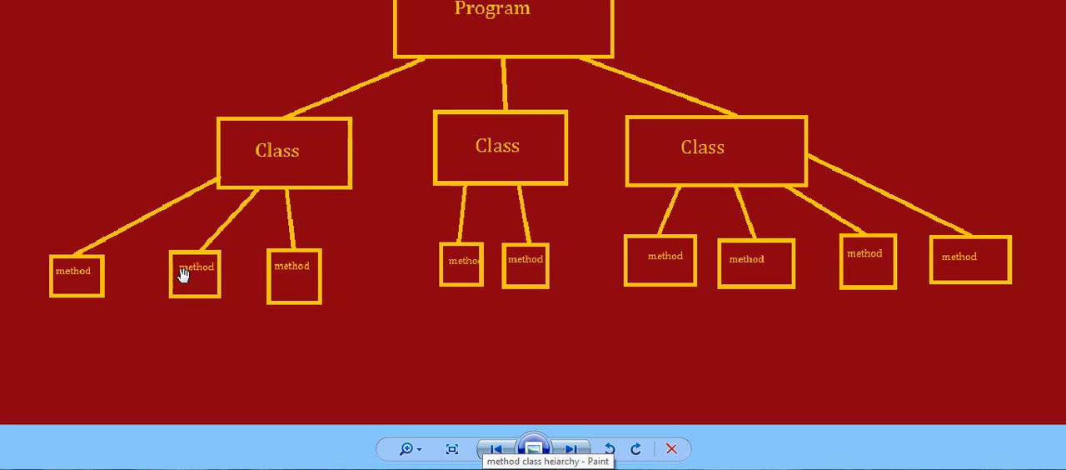
{"action": "mouse_move", "coordinate": [202, 270]}
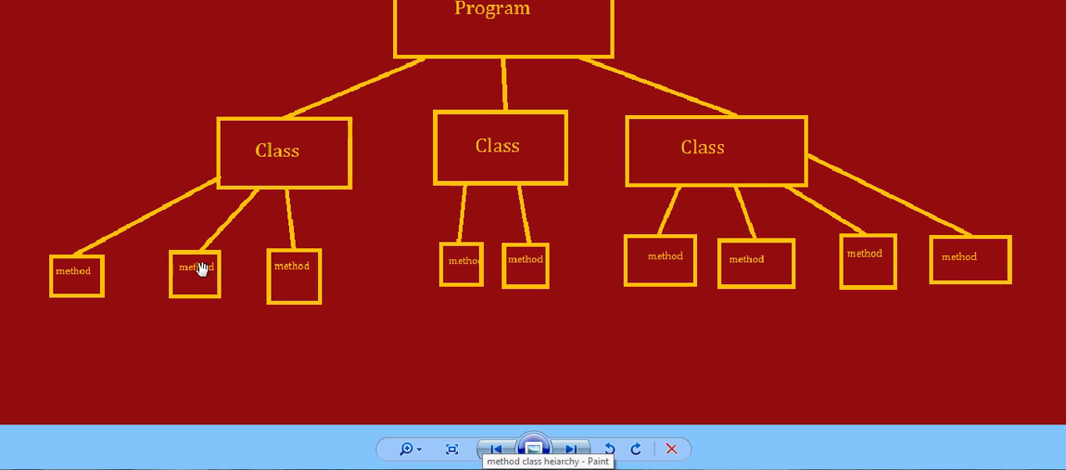
{"action": "mouse_move", "coordinate": [480, 261]}
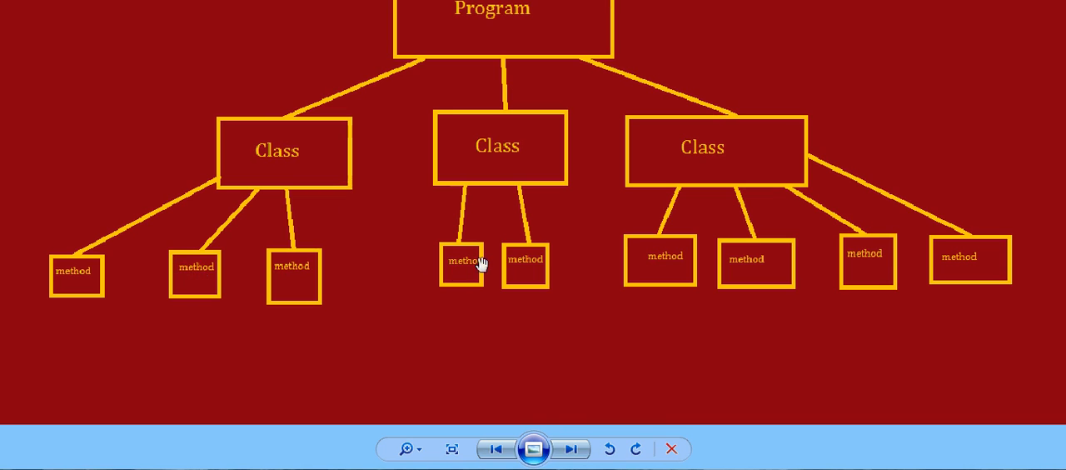
{"action": "mouse_move", "coordinate": [214, 283]}
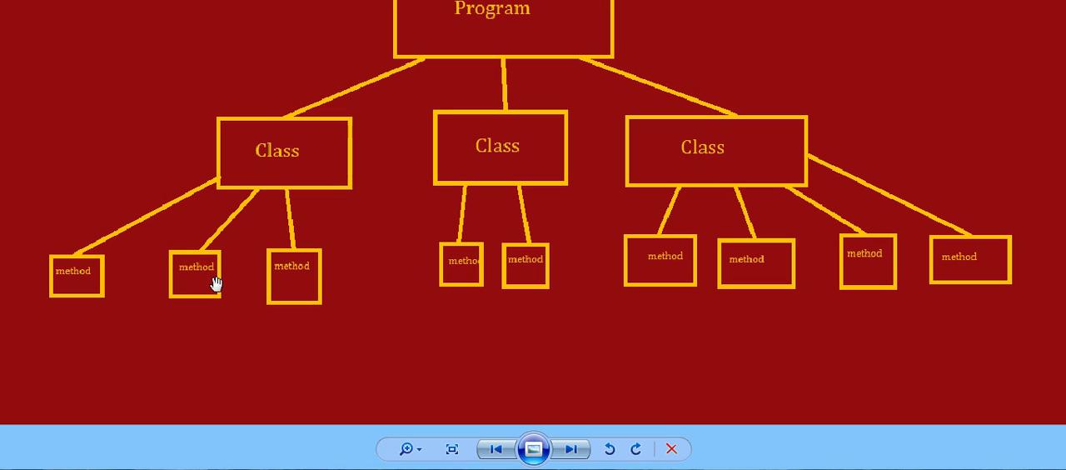
{"action": "mouse_move", "coordinate": [3, 275]}
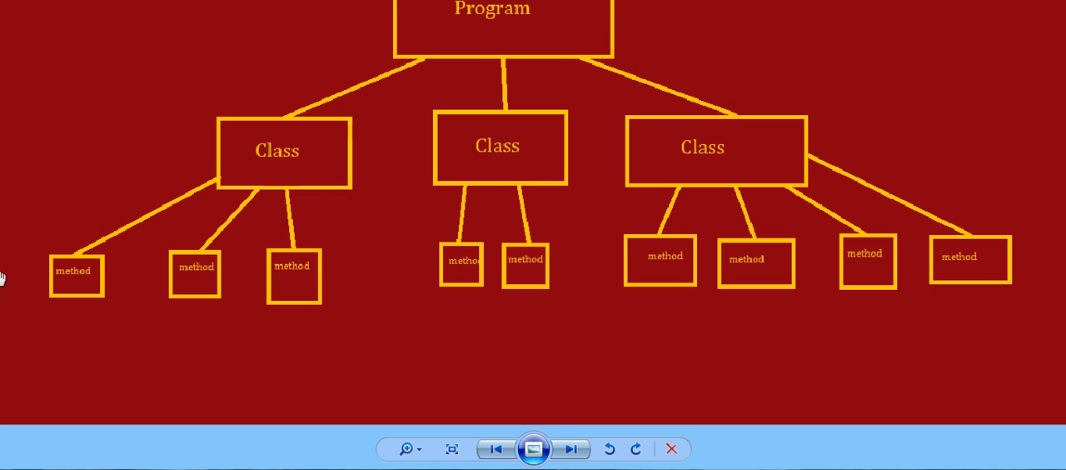
{"action": "mouse_move", "coordinate": [190, 270]}
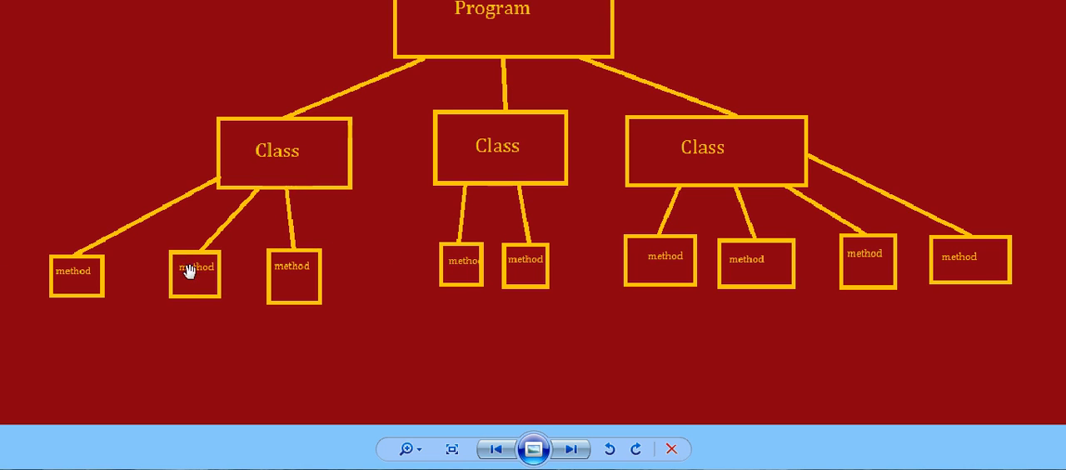
{"action": "mouse_move", "coordinate": [108, 275]}
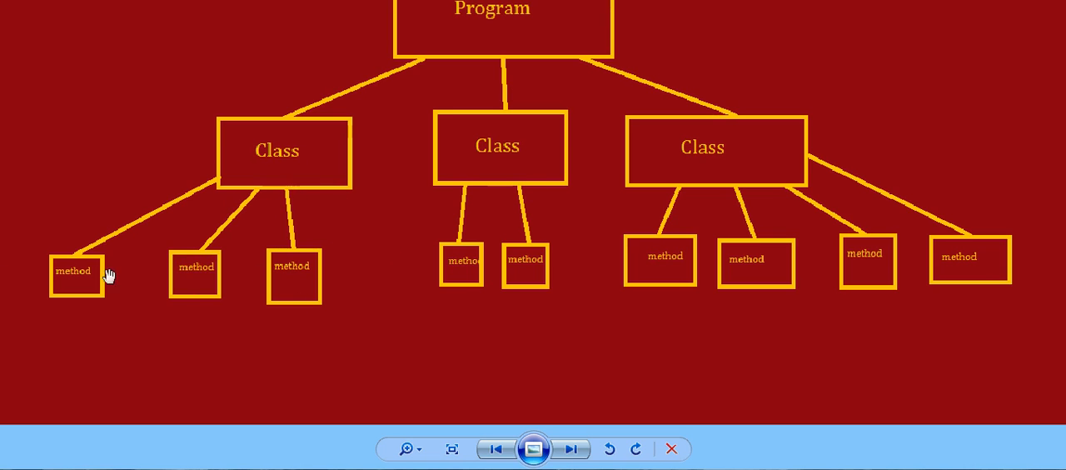
{"action": "mouse_move", "coordinate": [330, 193]}
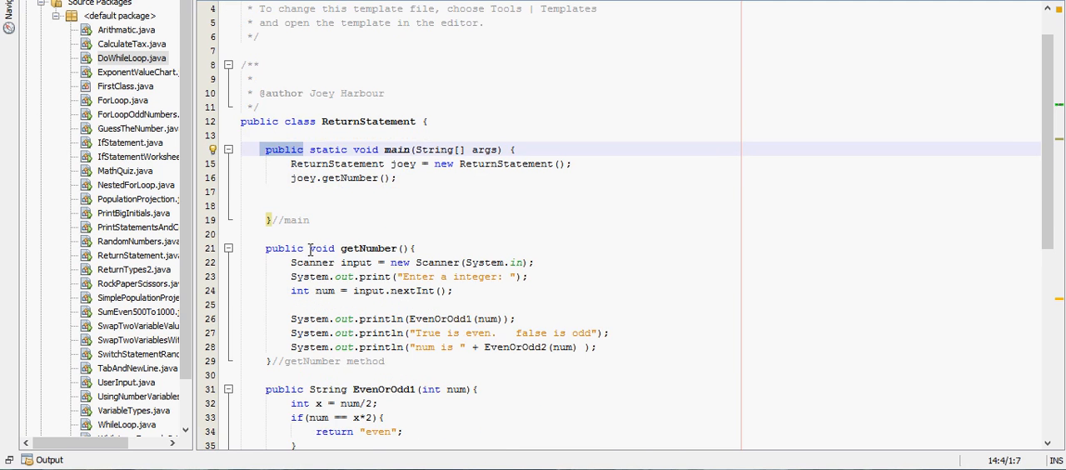
- Replace the public modifier with private on getNumber, EvenOrOdd1 and EvenOrOdd2 in ReturnStatement
{"action": "left_click", "coordinate": [303, 248]}
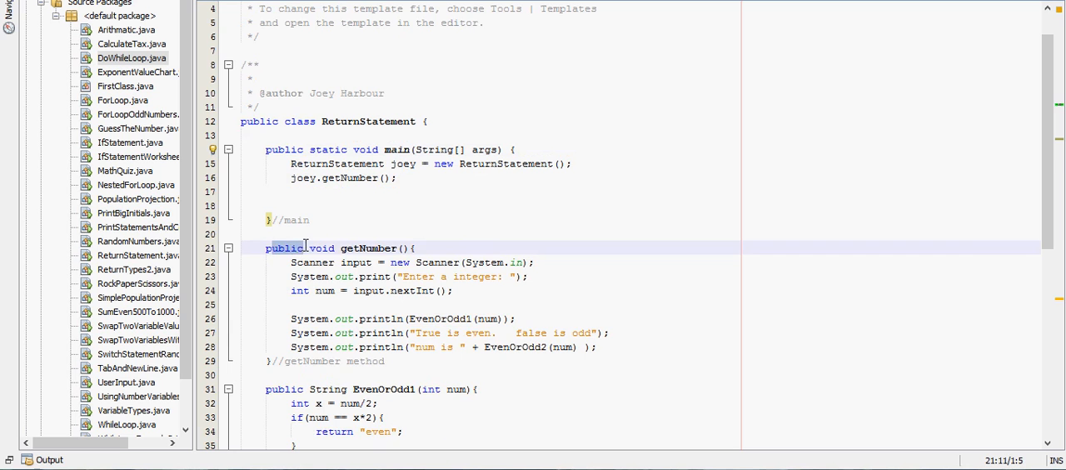
{"action": "type", "text": "private"}
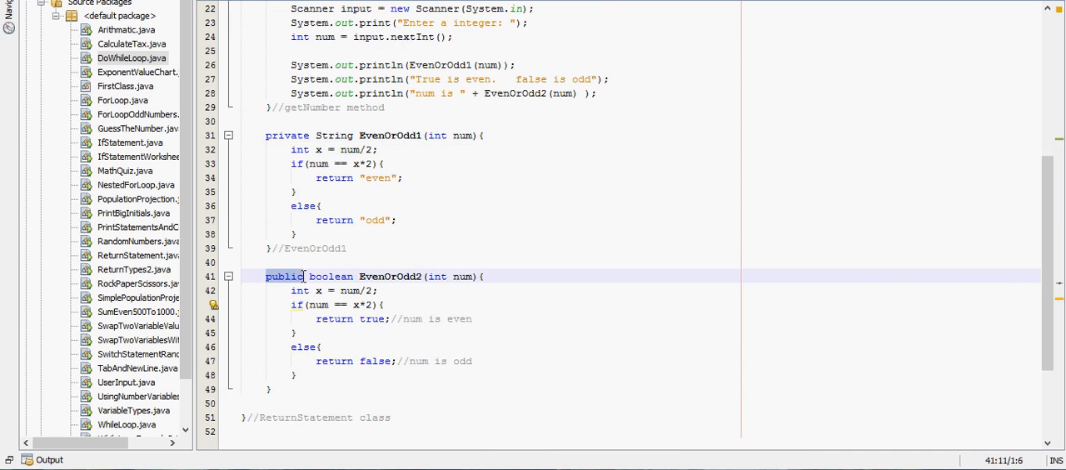
{"action": "type", "text": "private"}
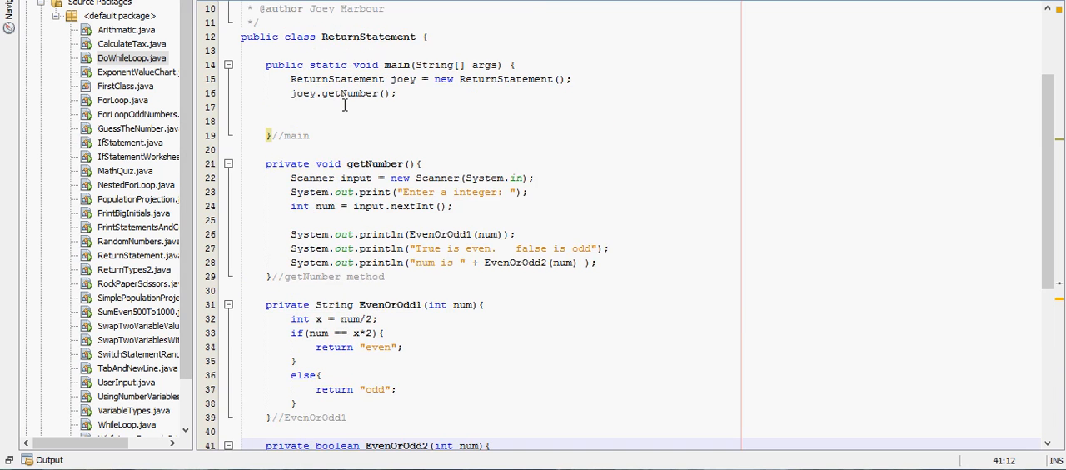
{"action": "left_click", "coordinate": [310, 445]}
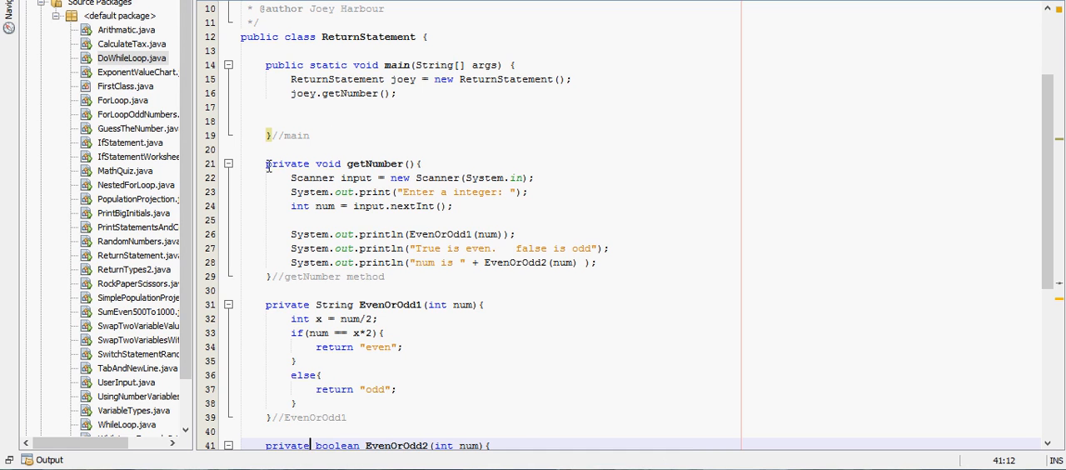
{"action": "double_click", "coordinate": [286, 164]}
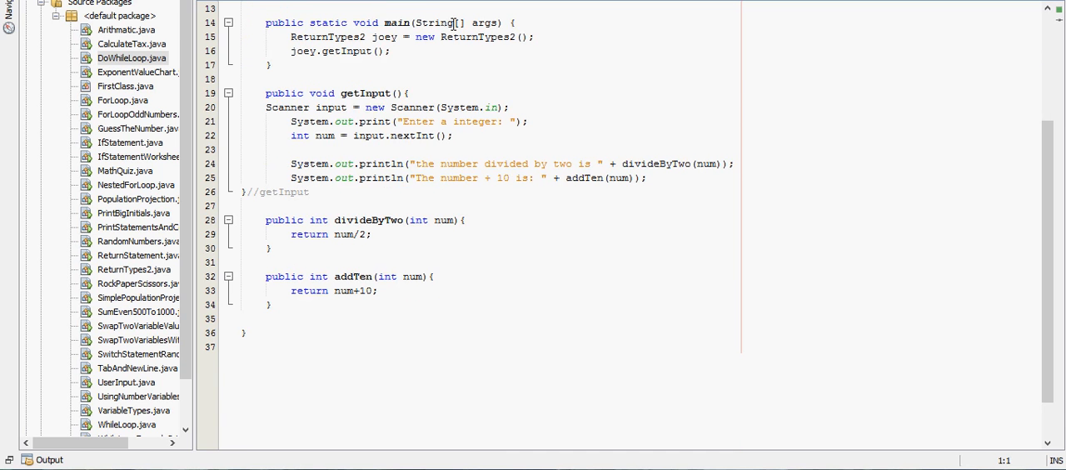
{"action": "mouse_move", "coordinate": [325, 234]}
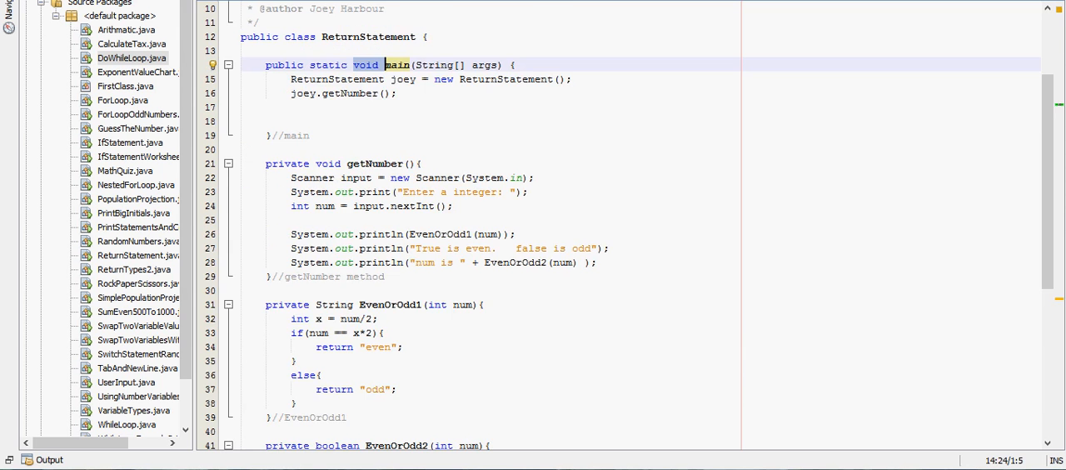
- Scroll the methodsIntro class to view method1, method2 and method3
{"action": "scroll", "scroll_direction": "down", "scroll_amount": 3}
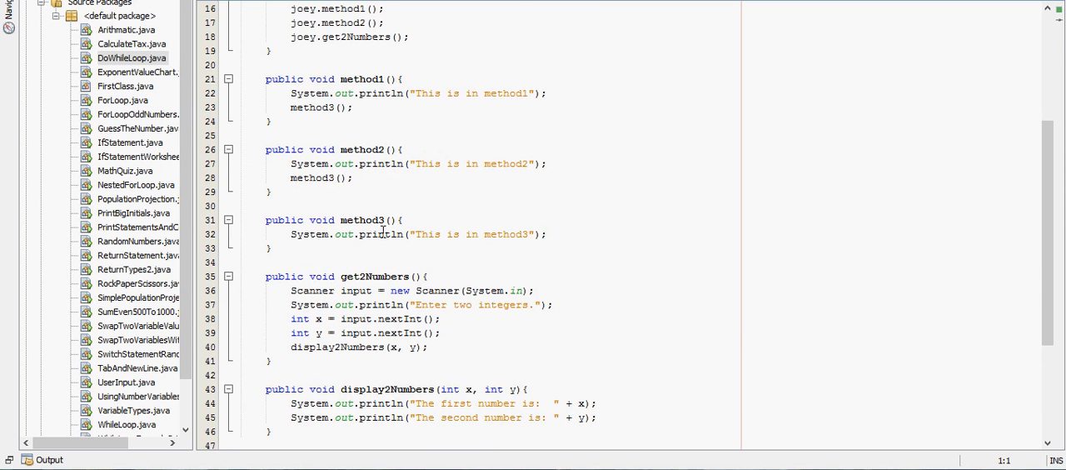
{"action": "mouse_move", "coordinate": [500, 56]}
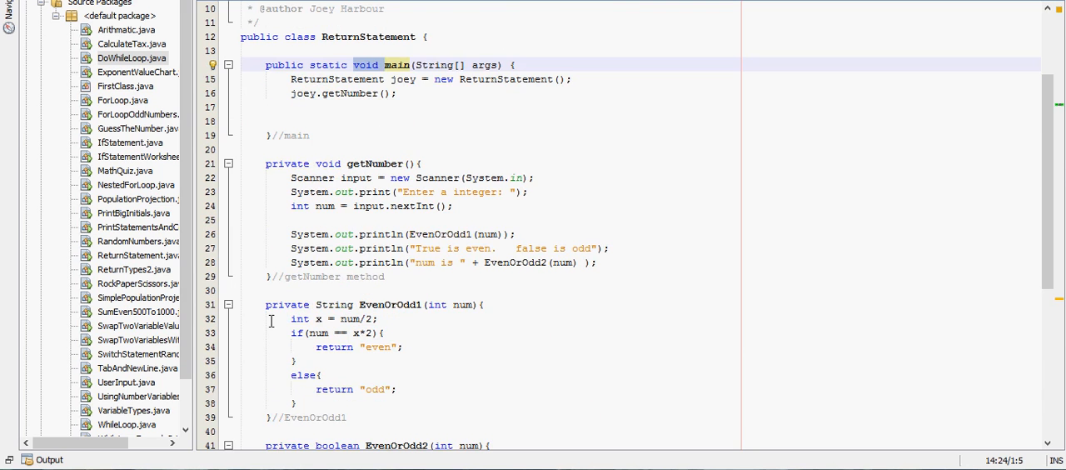
{"action": "scroll", "scroll_direction": "down", "scroll_amount": 3}
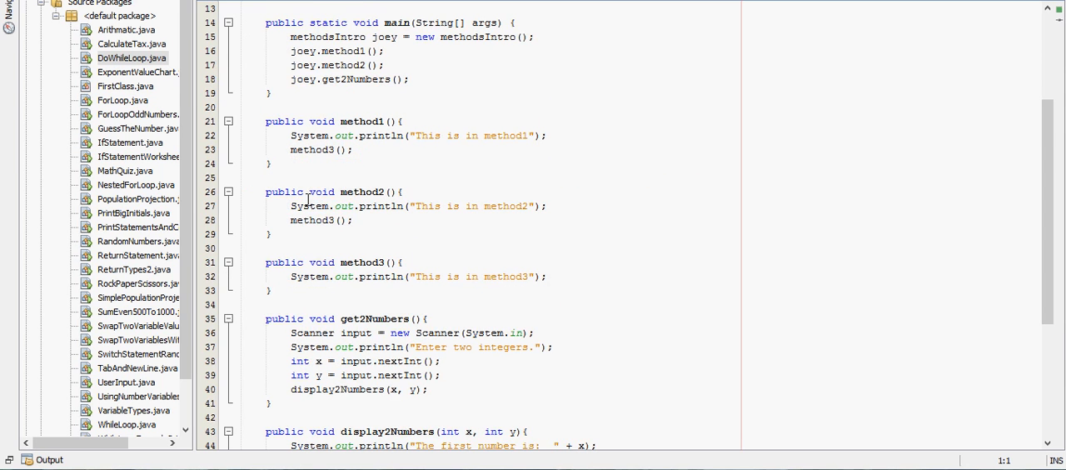
{"action": "mouse_move", "coordinate": [374, 230]}
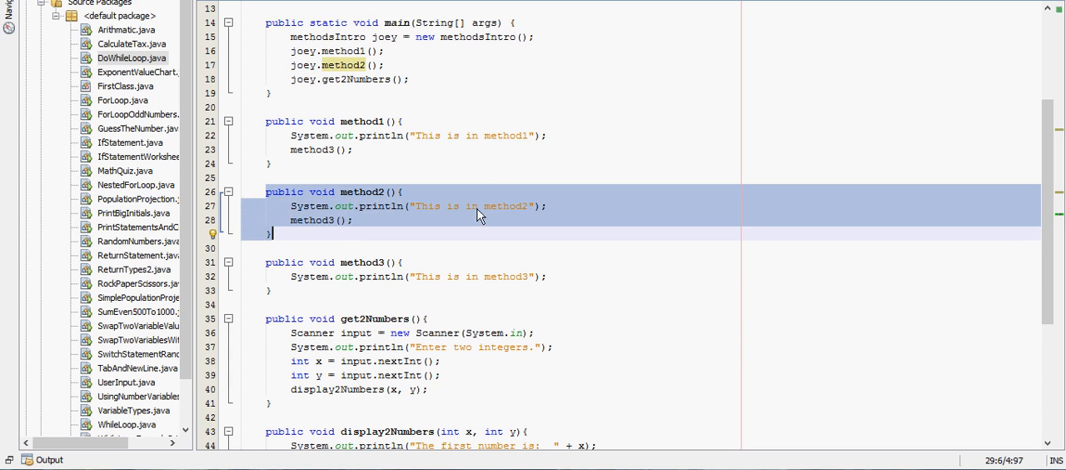
{"action": "mouse_move", "coordinate": [560, 230]}
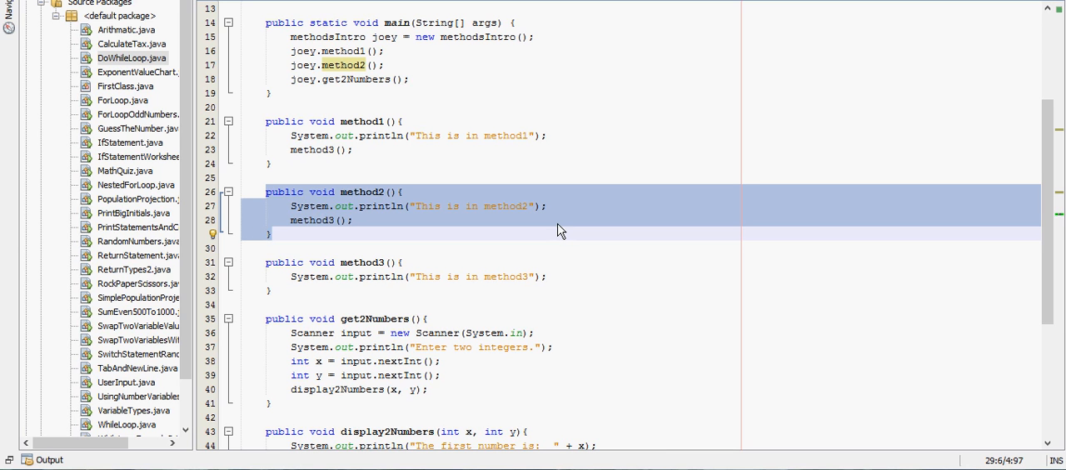
{"action": "left_click", "coordinate": [273, 233]}
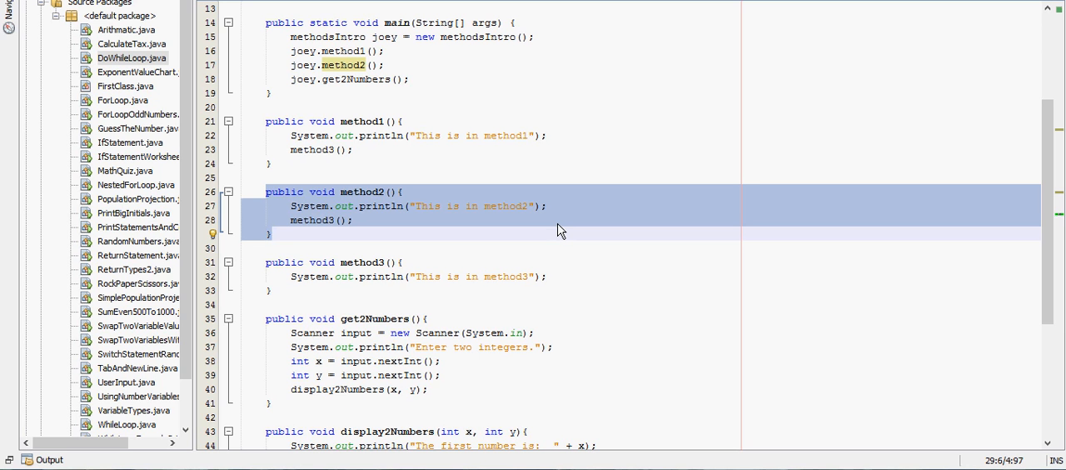
{"action": "left_click", "coordinate": [270, 234]}
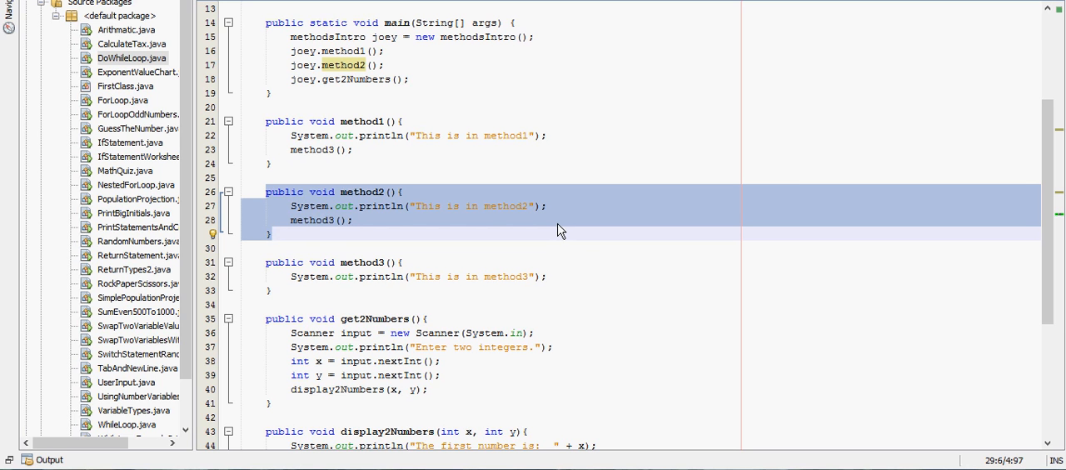
{"action": "left_click", "coordinate": [272, 234]}
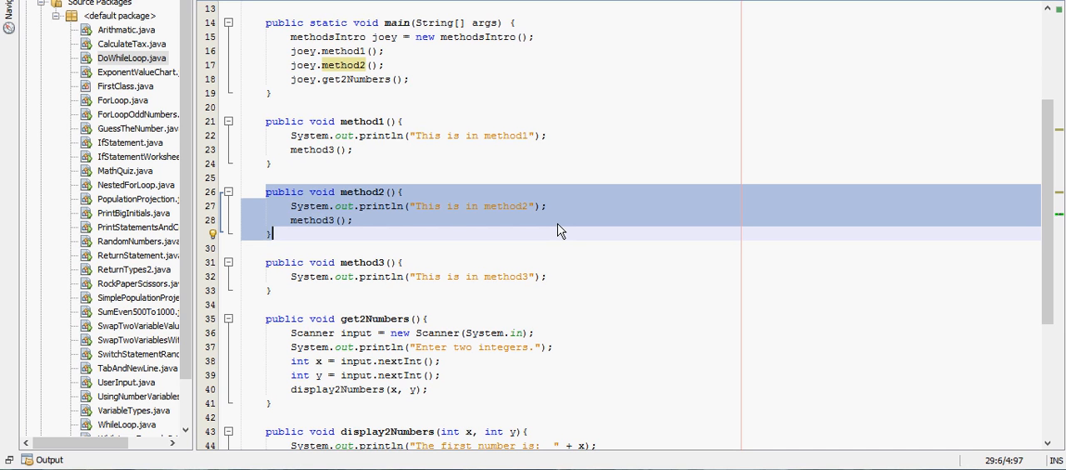